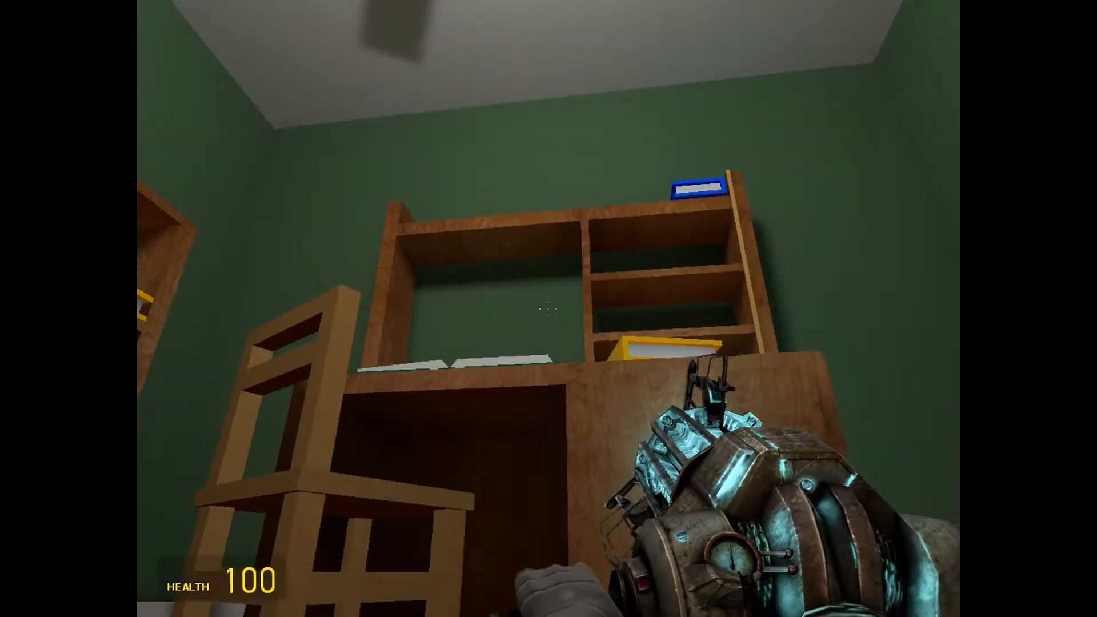
pyautogui.moveTo(548, 308)
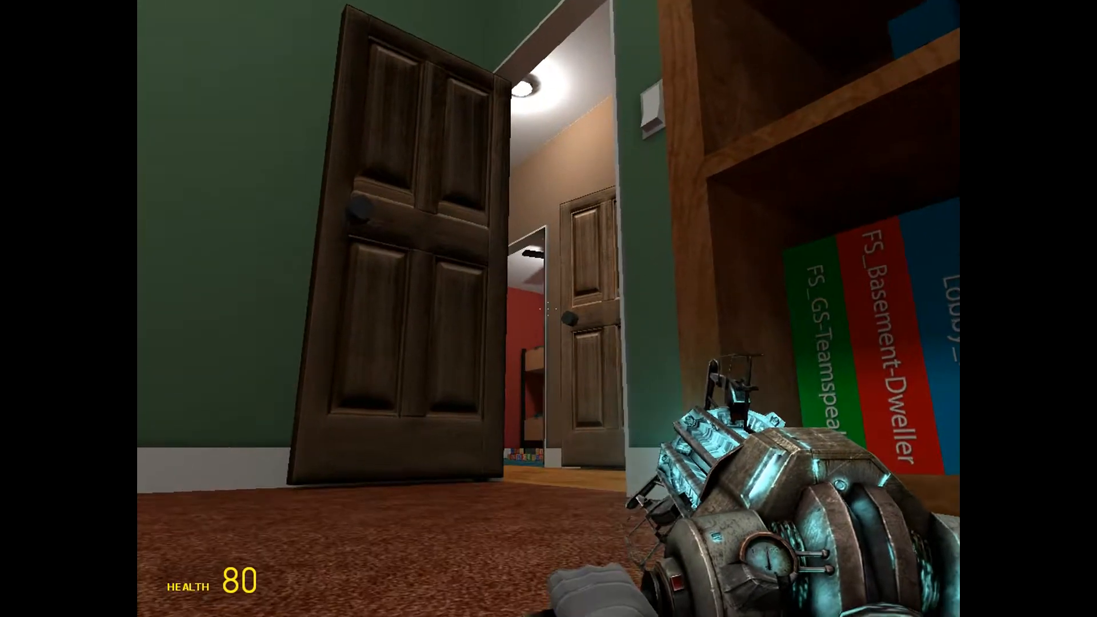
pyautogui.moveTo(548, 308)
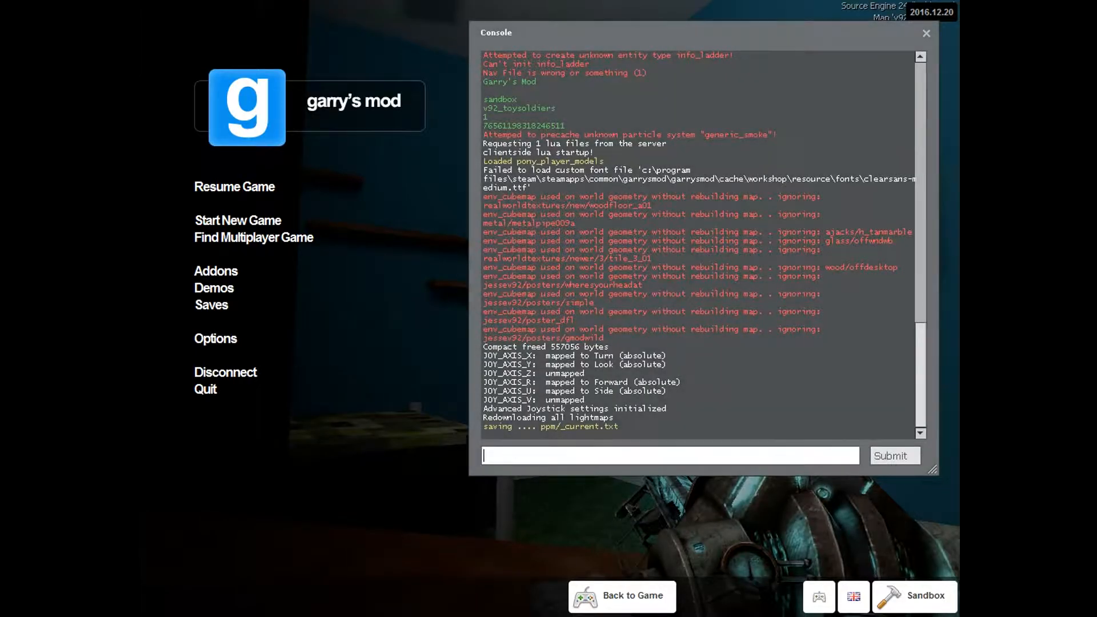
# Return to the game and launch Pony Editor v3 to apply the saved pony model.
pyautogui.click(621, 595)
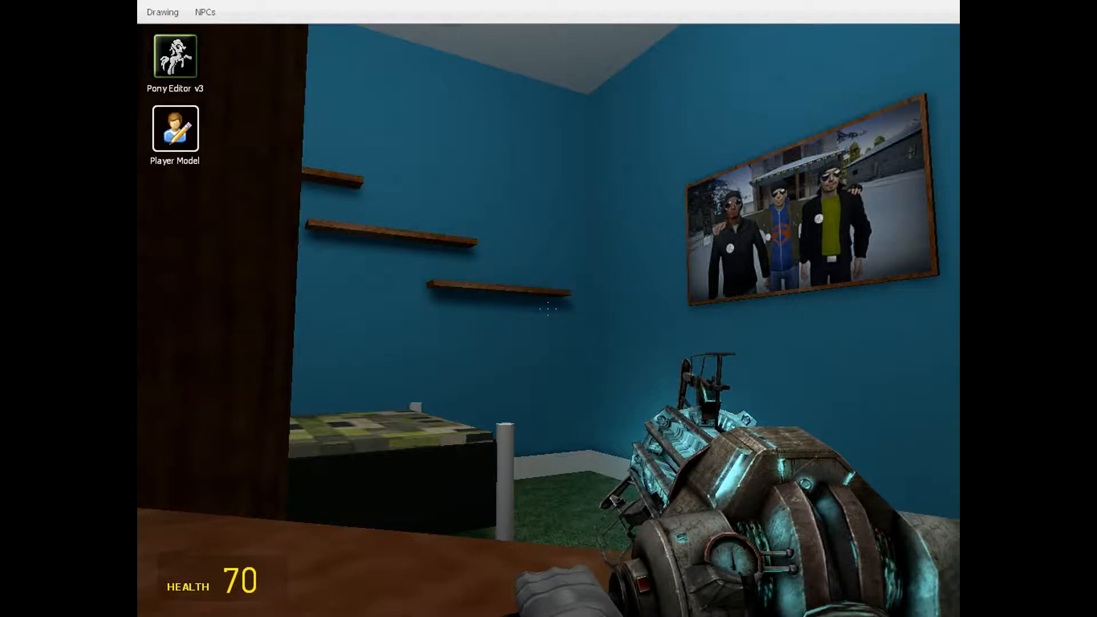
pyautogui.doubleClick(175, 56)
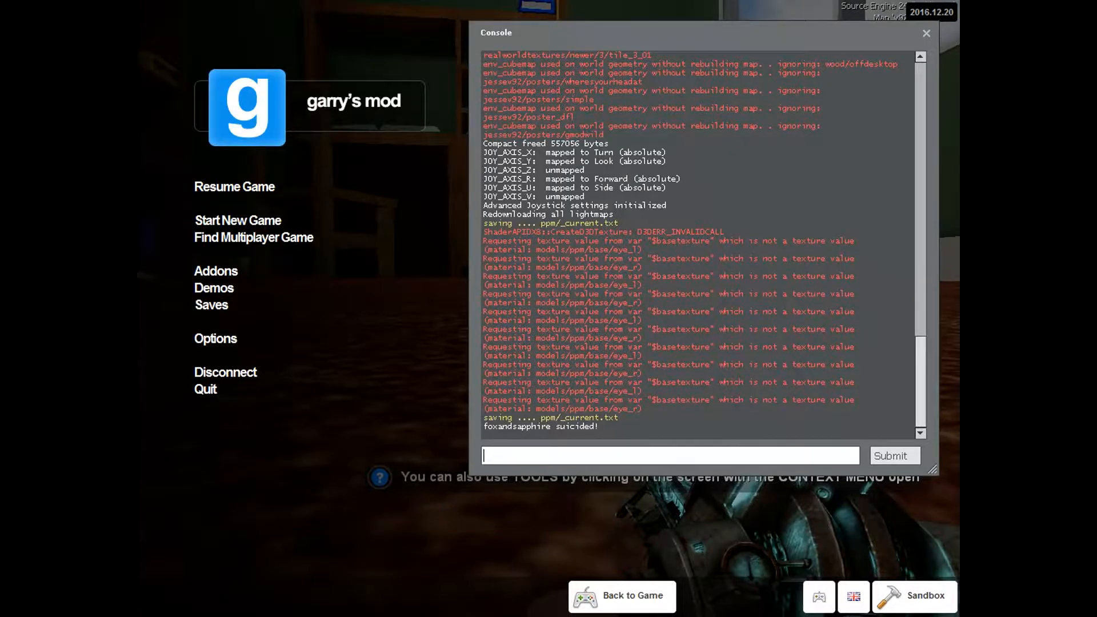
# Enter sv_cheats 1 in the console, then start the thirdperson command.
pyautogui.write('sv')
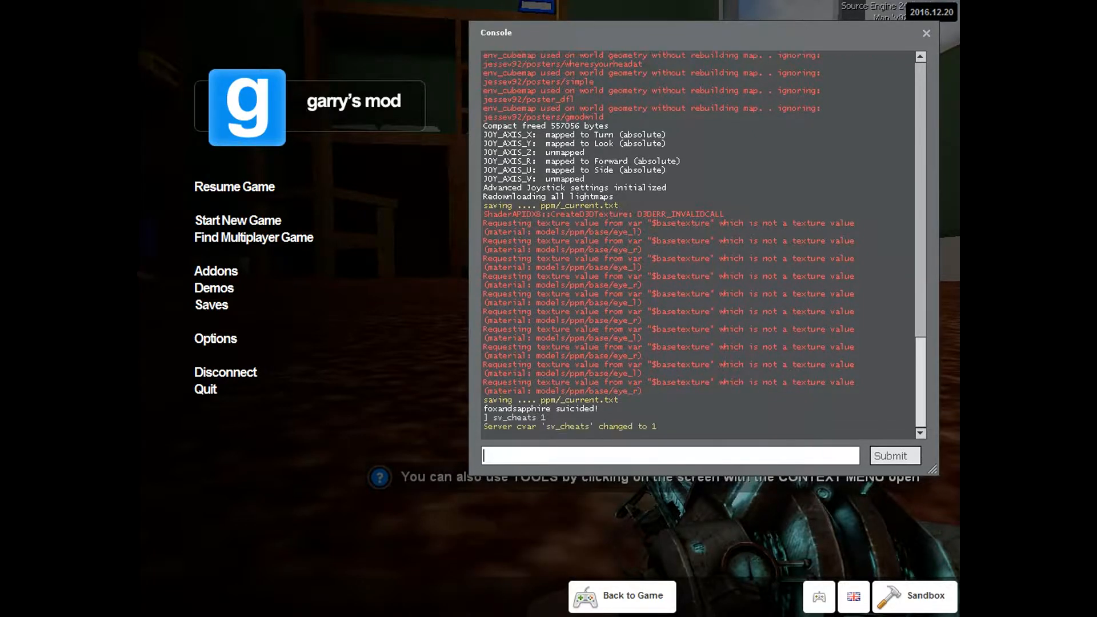
pyautogui.write('thir')
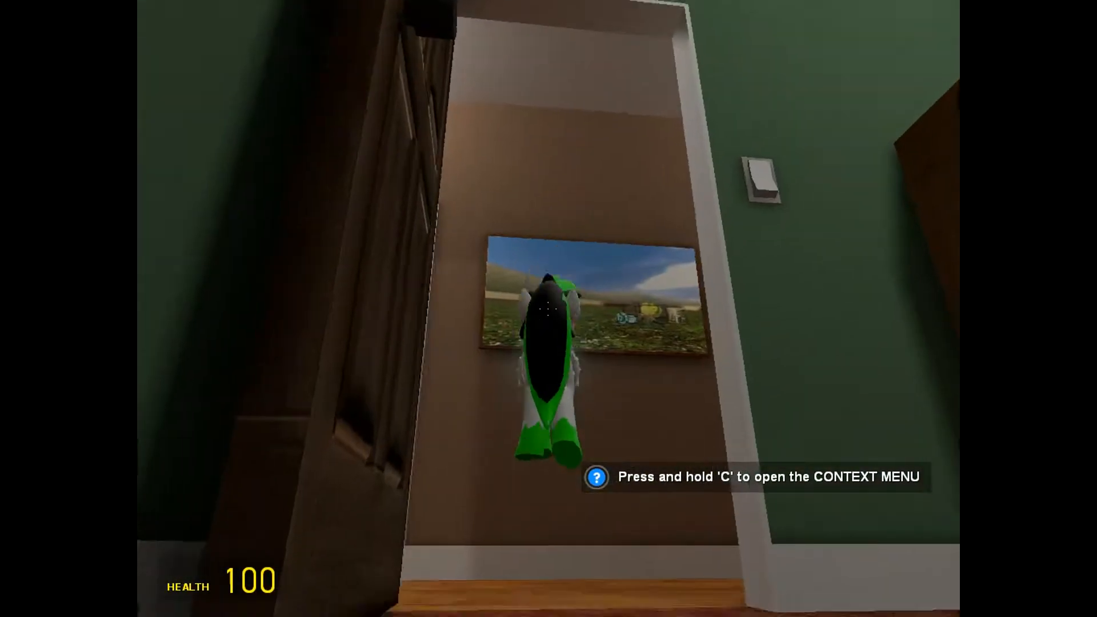
pyautogui.moveTo(549, 308)
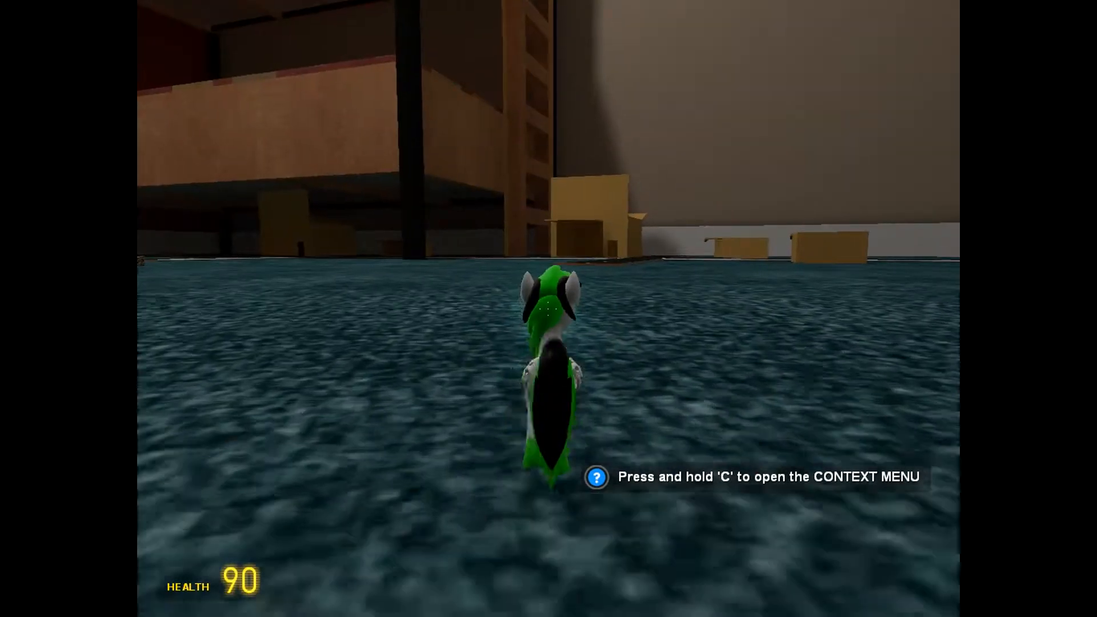
# Bring up the spawn menu after walking the pony into the large room.
pyautogui.press('q')
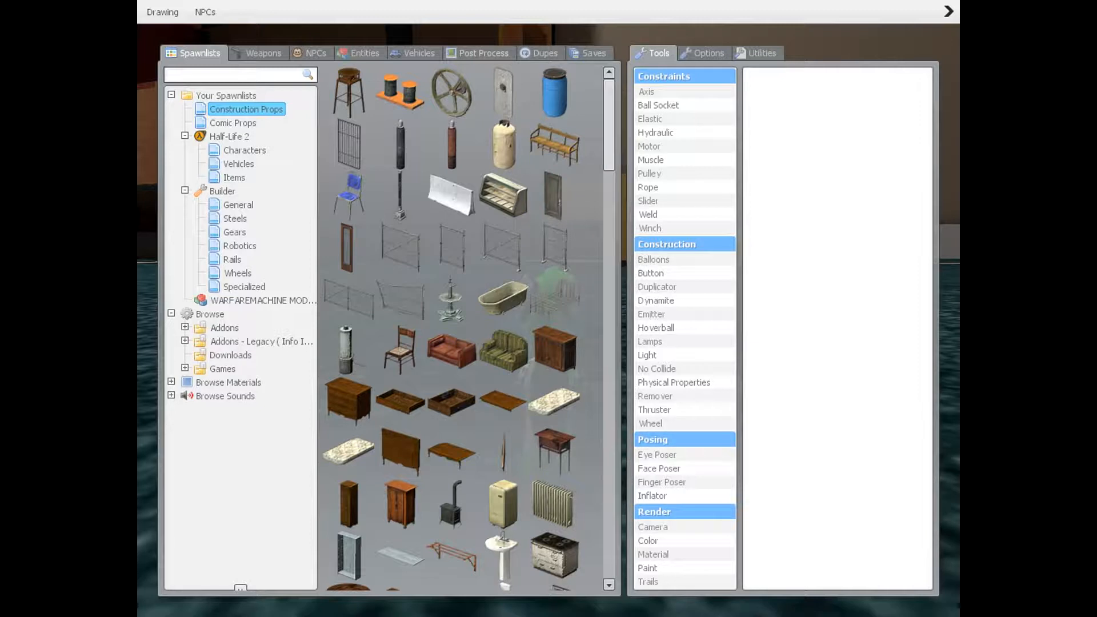
# Show the Half-Life 2 vehicles (Airboat, Jeep, Pod) in the spawn menu's Vehicles section.
pyautogui.click(418, 53)
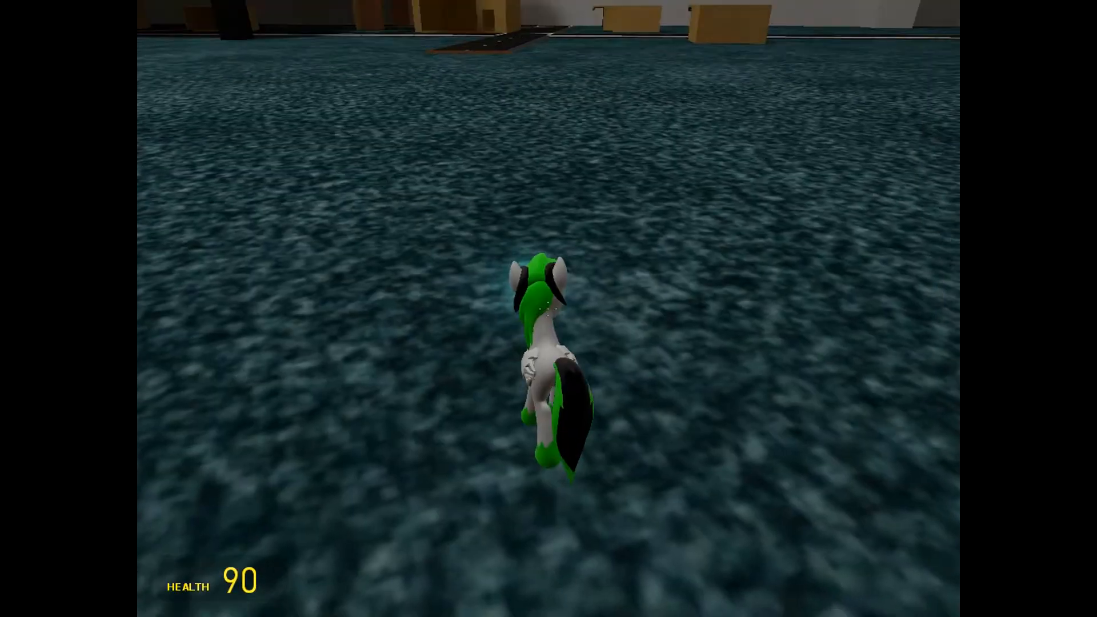
pyautogui.press('q')
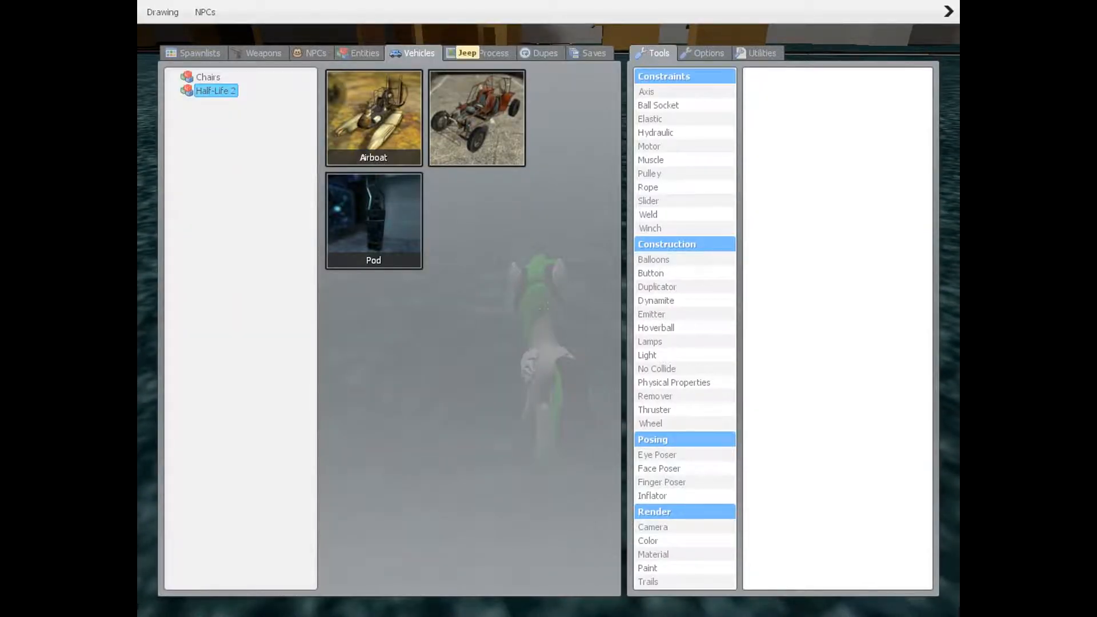